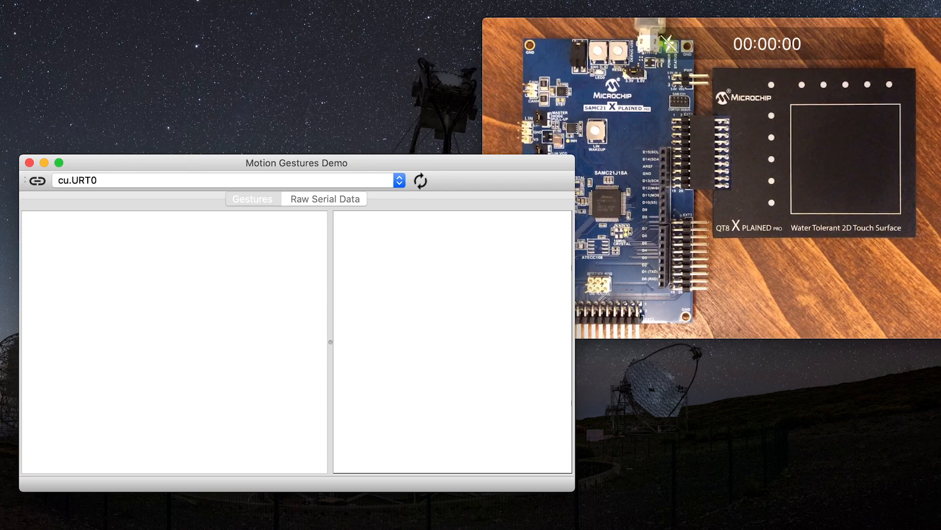
View the enlarged 3D trajectory plots of the M-1 and 2-1 gestures.
left_click(399, 180)
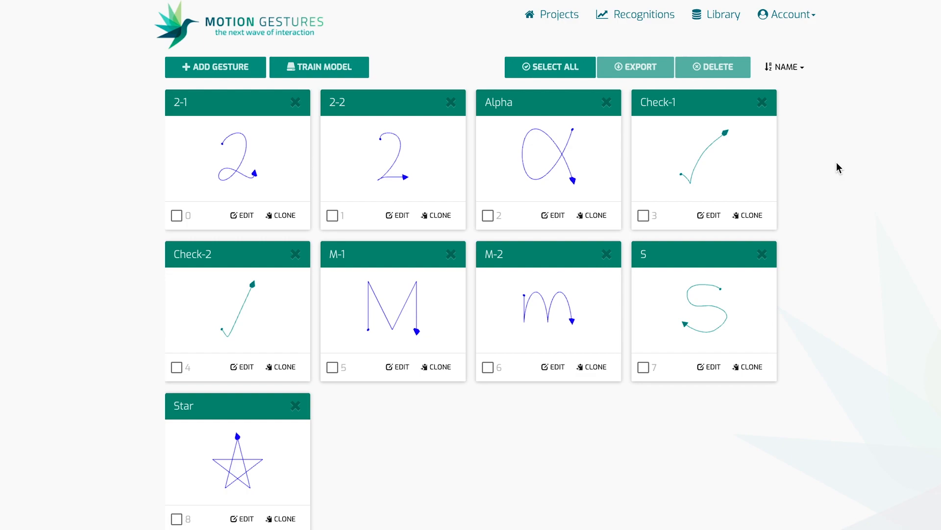
left_click(392, 309)
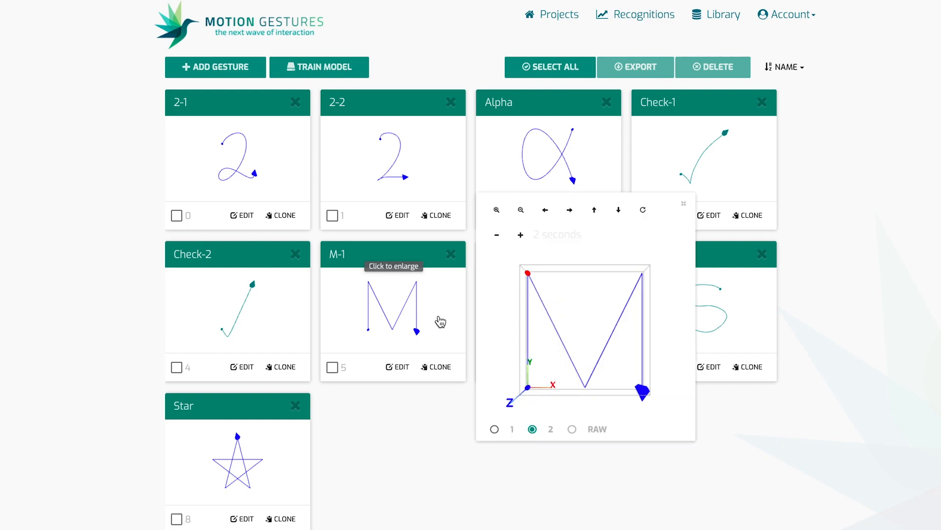
left_click(684, 202)
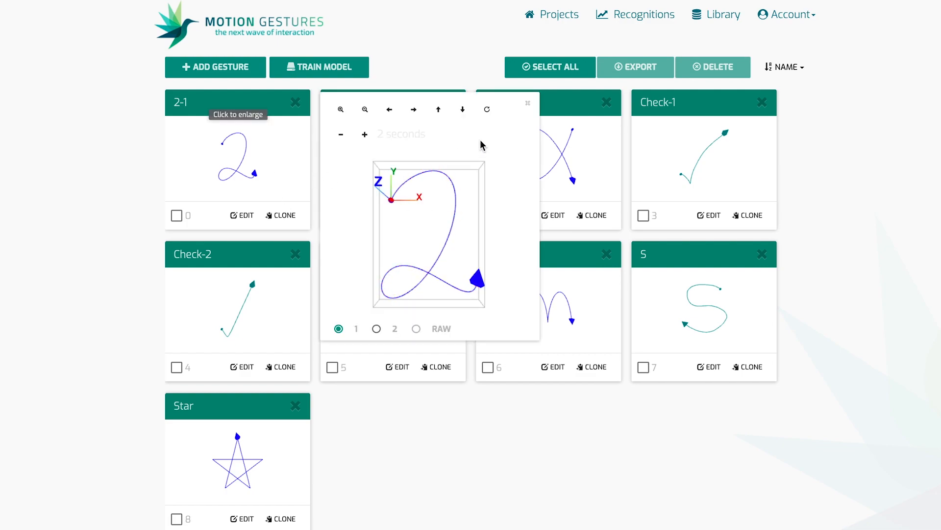
Close the 2-1 plot and enlarge the Star gesture's five-pointed trajectory.
left_click(527, 102)
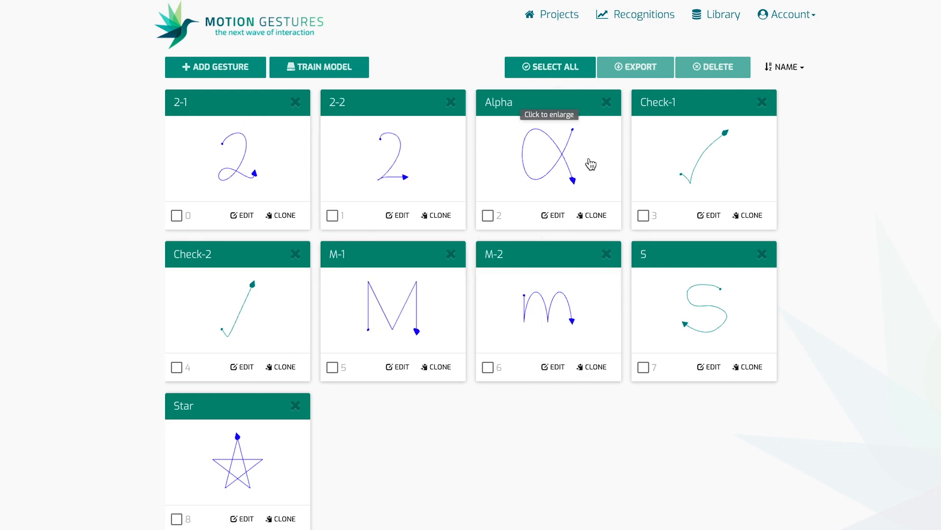
left_click(548, 157)
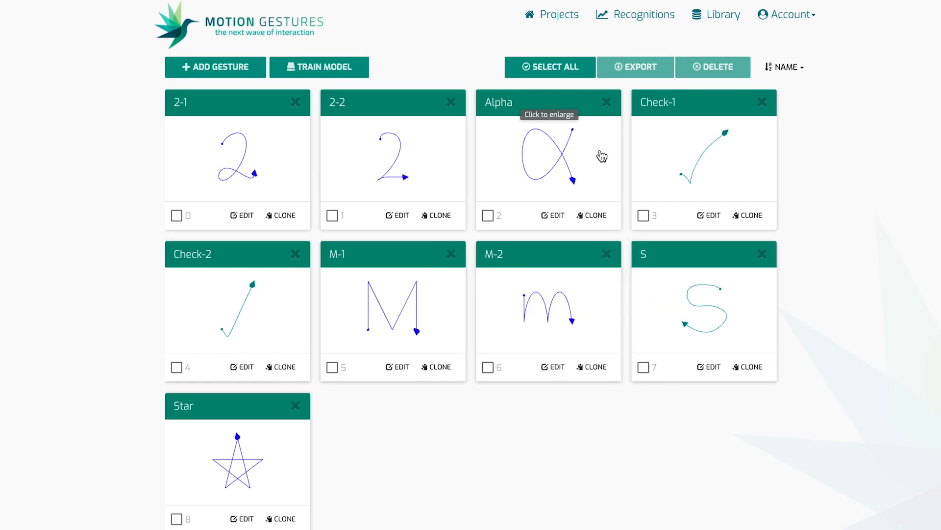
left_click(704, 309)
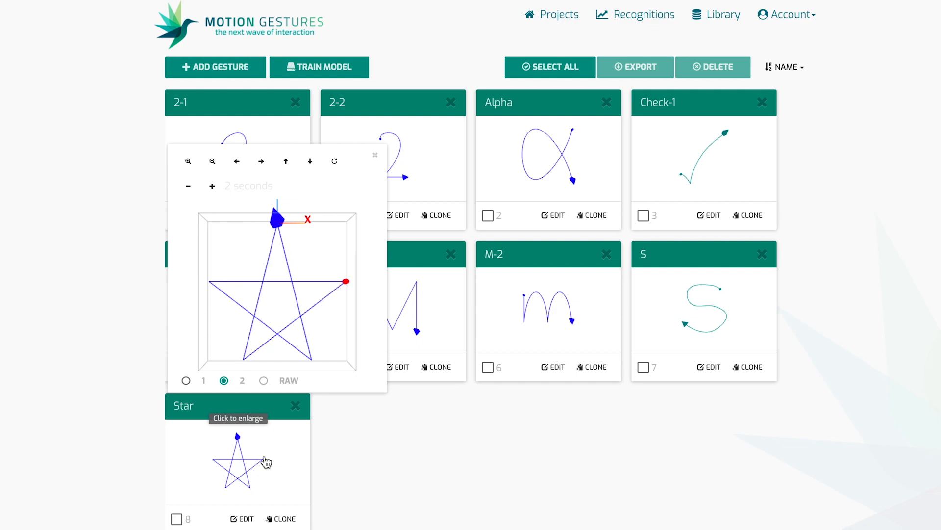
Dismiss the Star preview to return to the nine-gesture library grid.
left_click(376, 154)
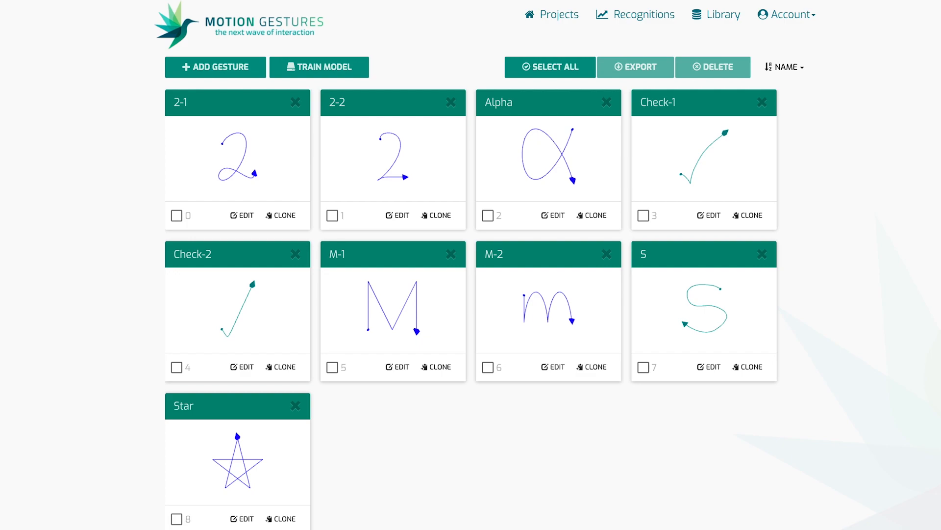
Scroll Microchip's Touch and Gesture page to its solution types, then show the Motion Gestures homepage.
left_click(217, 25)
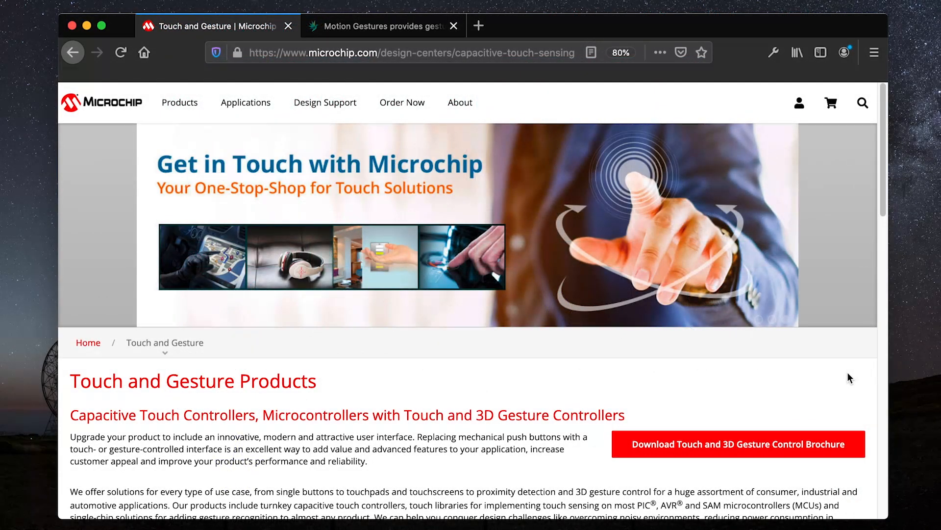
scroll("down", 3)
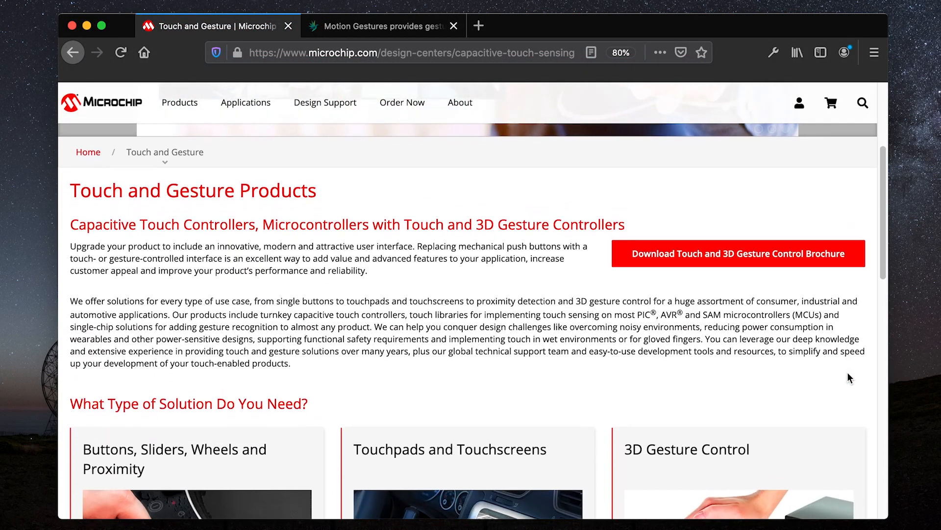
scroll("down", 3)
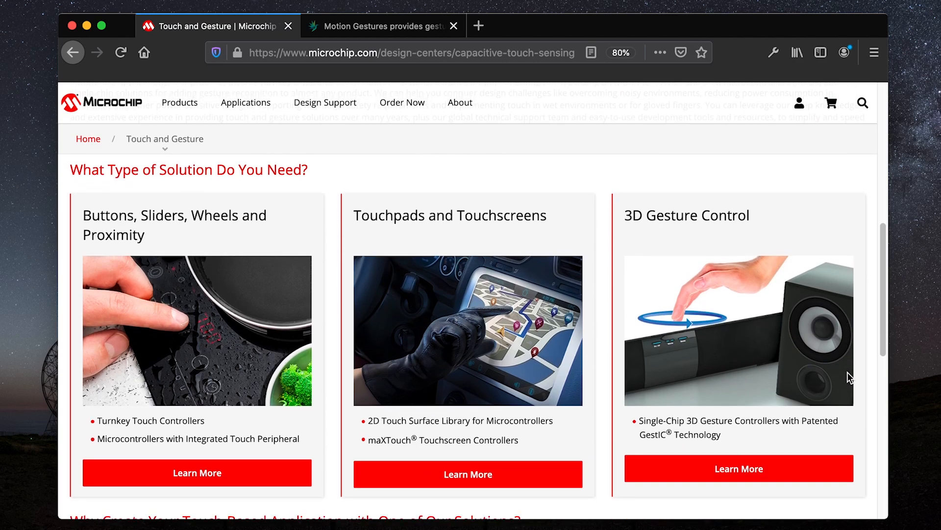
mouse_move(547, 124)
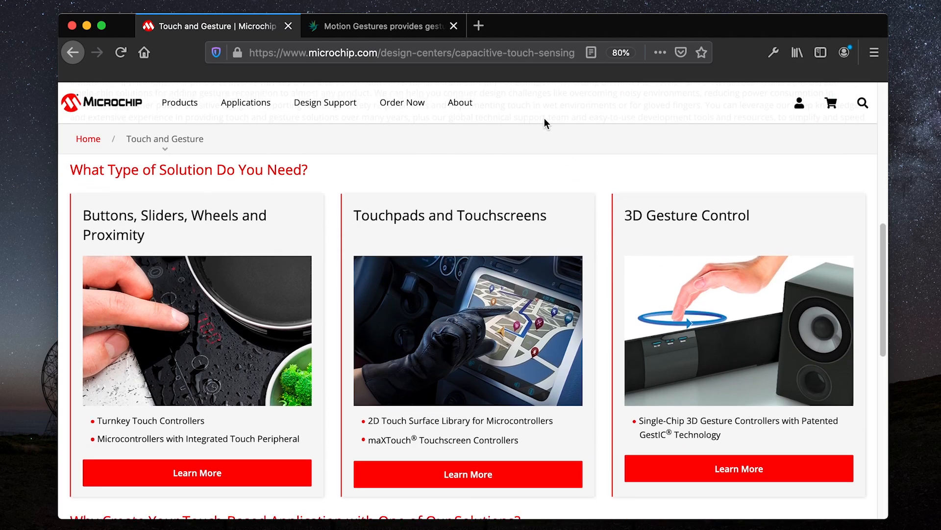
left_click(378, 25)
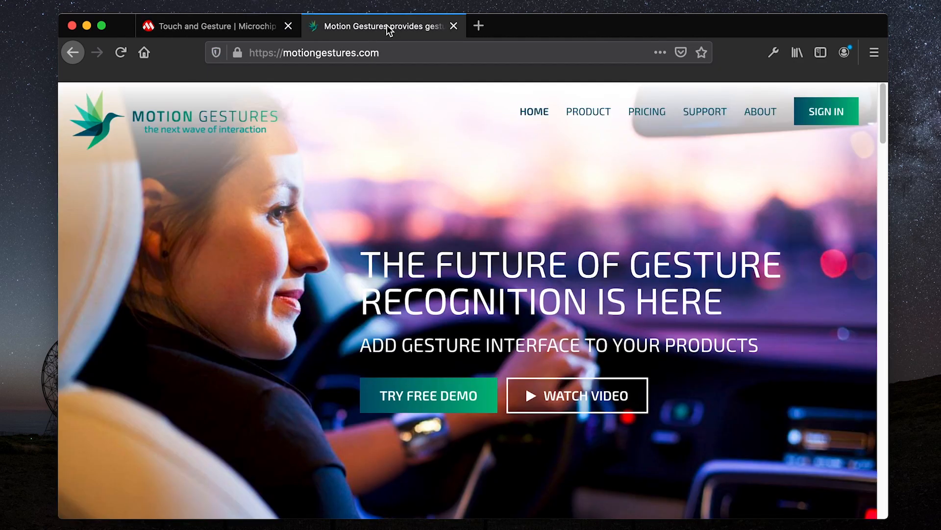